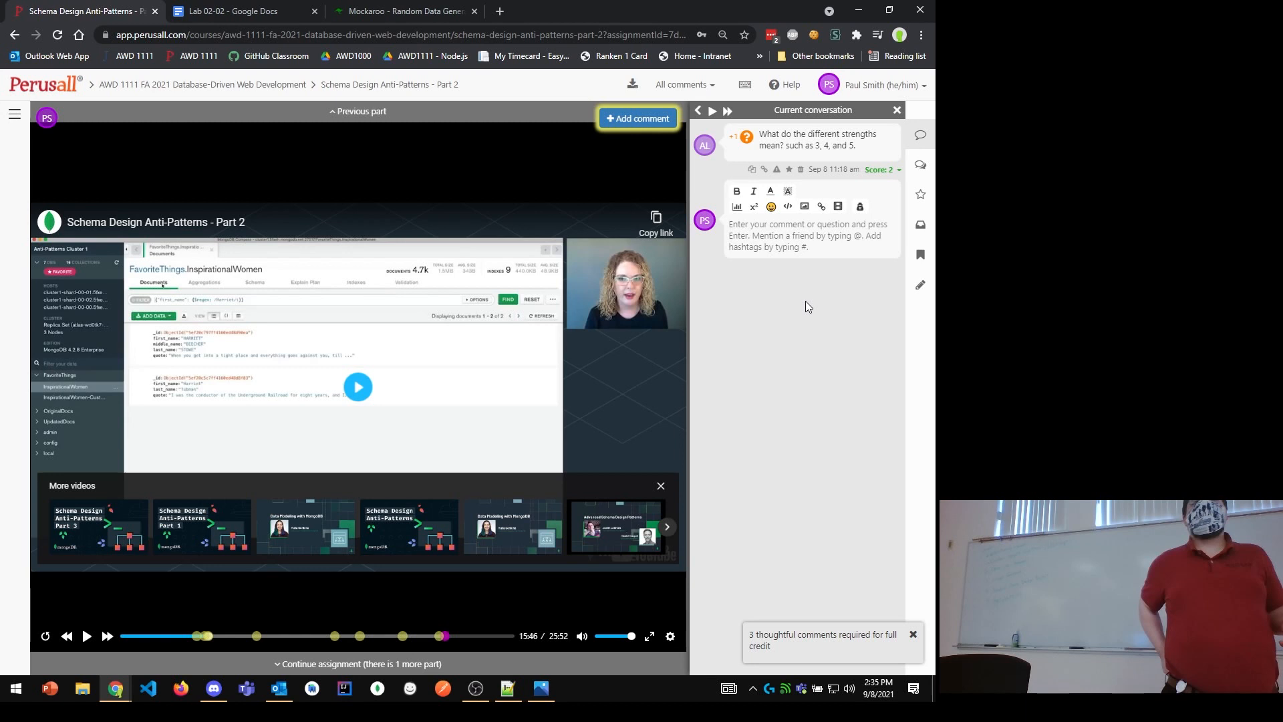
Click repeatedly at the same spot on the current page.
{"action": "left_click", "coordinate": [808, 236]}
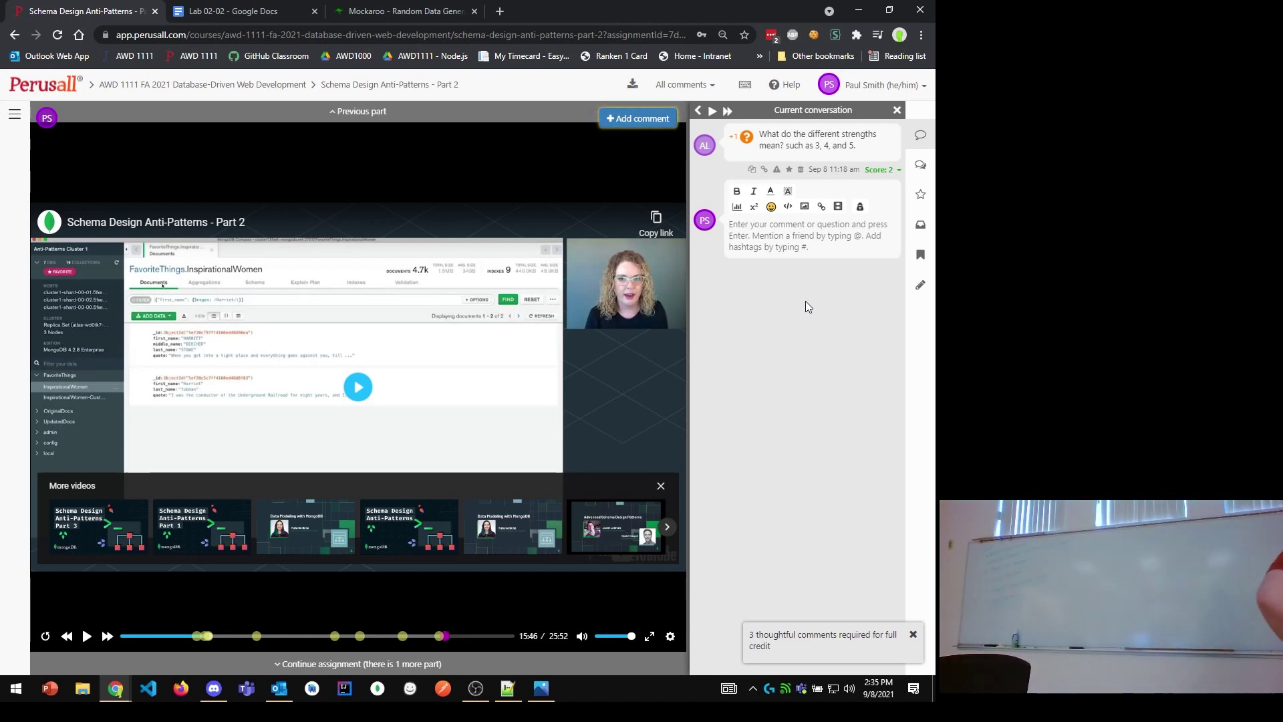
{"action": "mouse_move", "coordinate": [638, 118]}
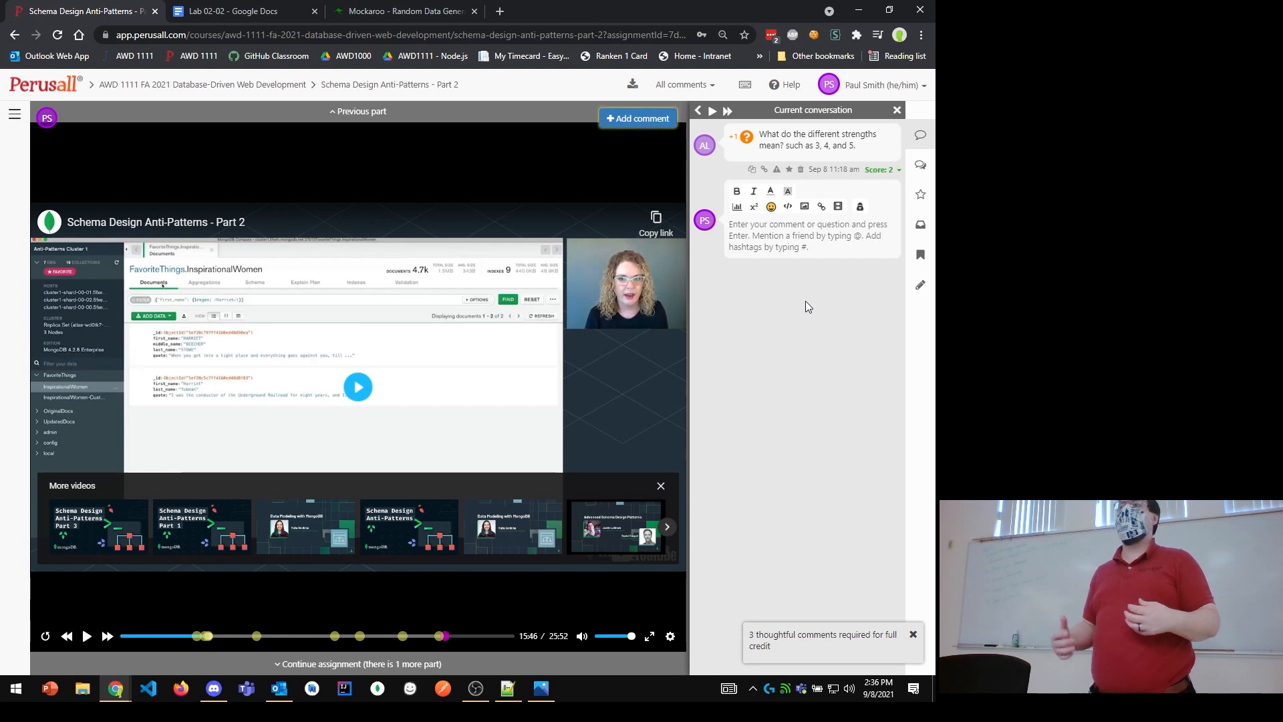
{"action": "left_click", "coordinate": [638, 118]}
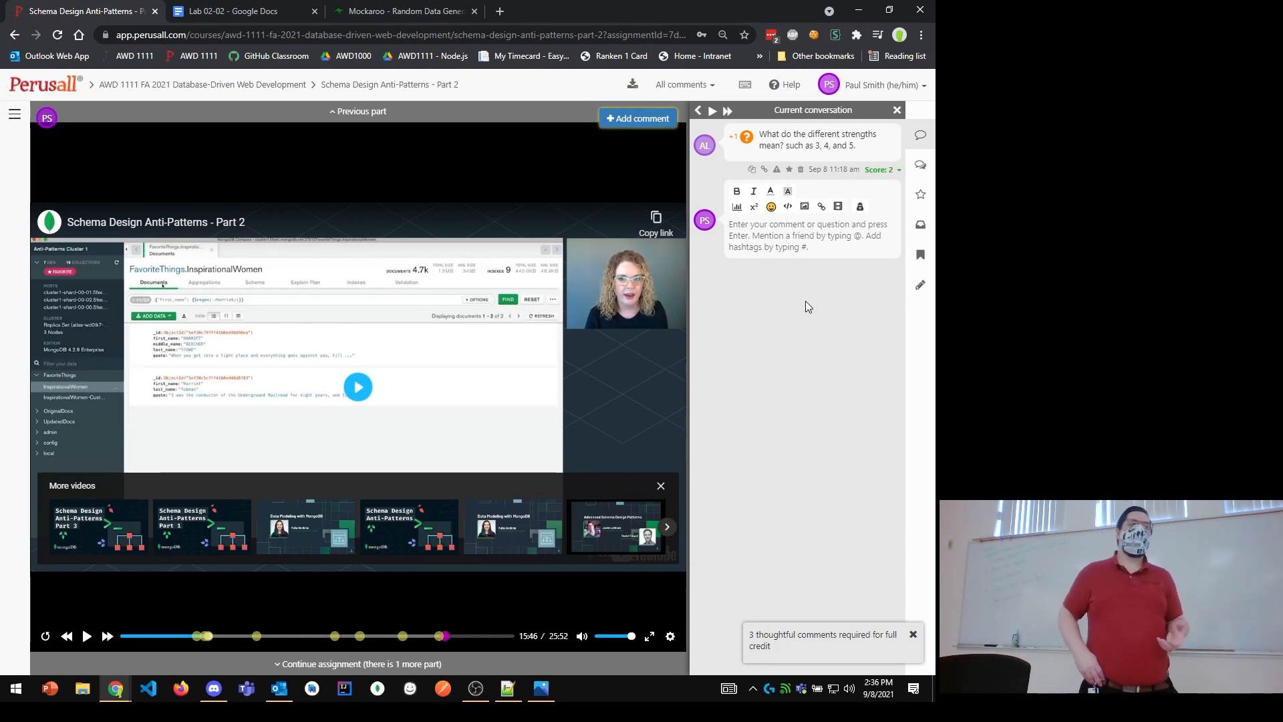
{"action": "left_click", "coordinate": [637, 118]}
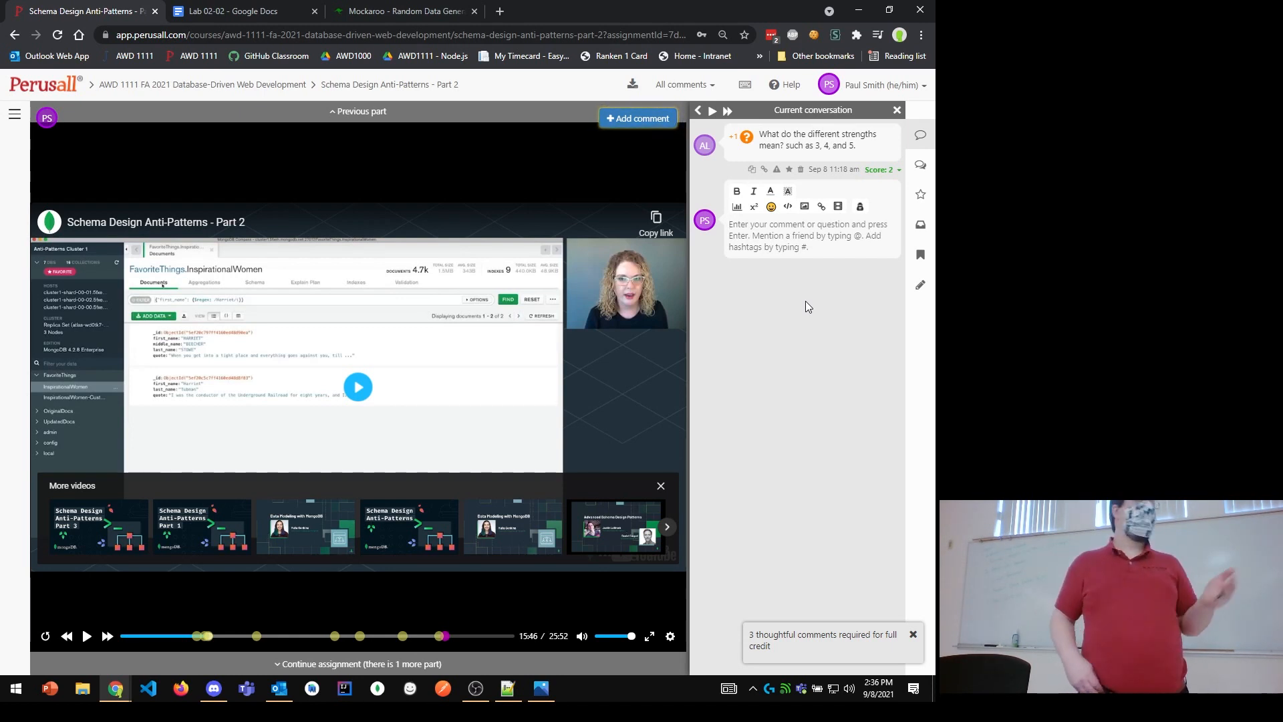
{"action": "left_click", "coordinate": [638, 118]}
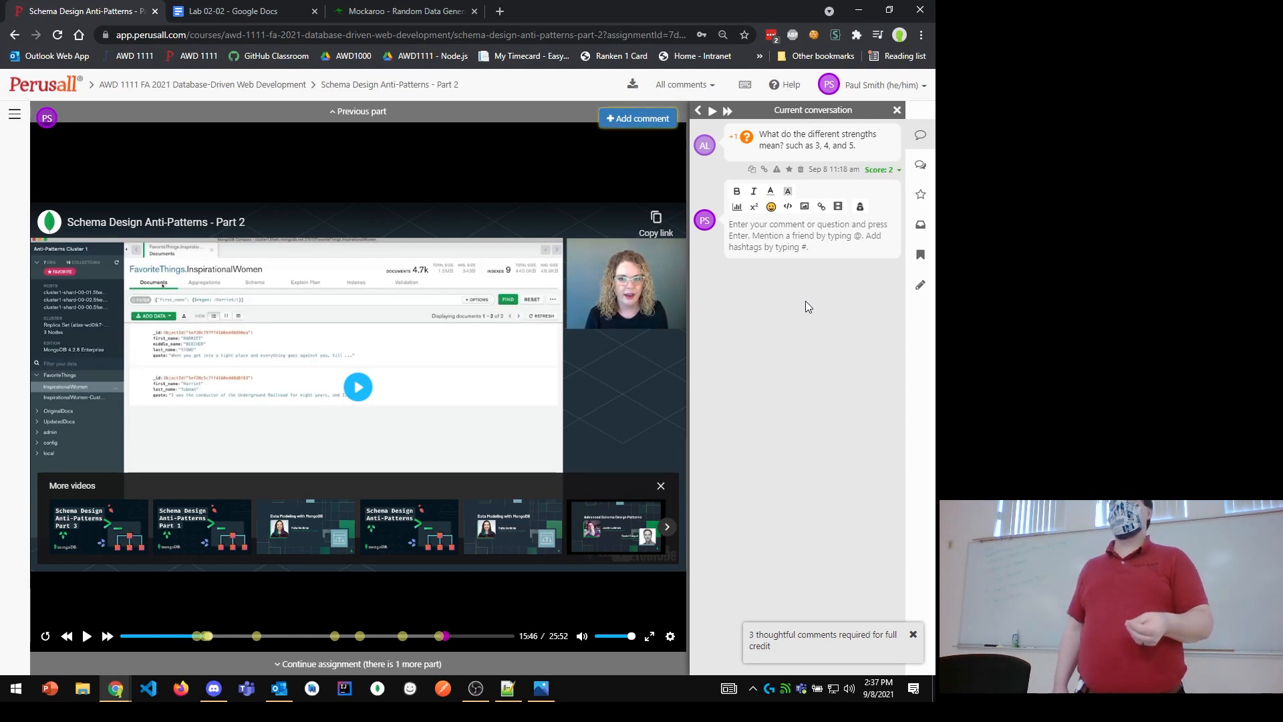
{"action": "left_click", "coordinate": [637, 117]}
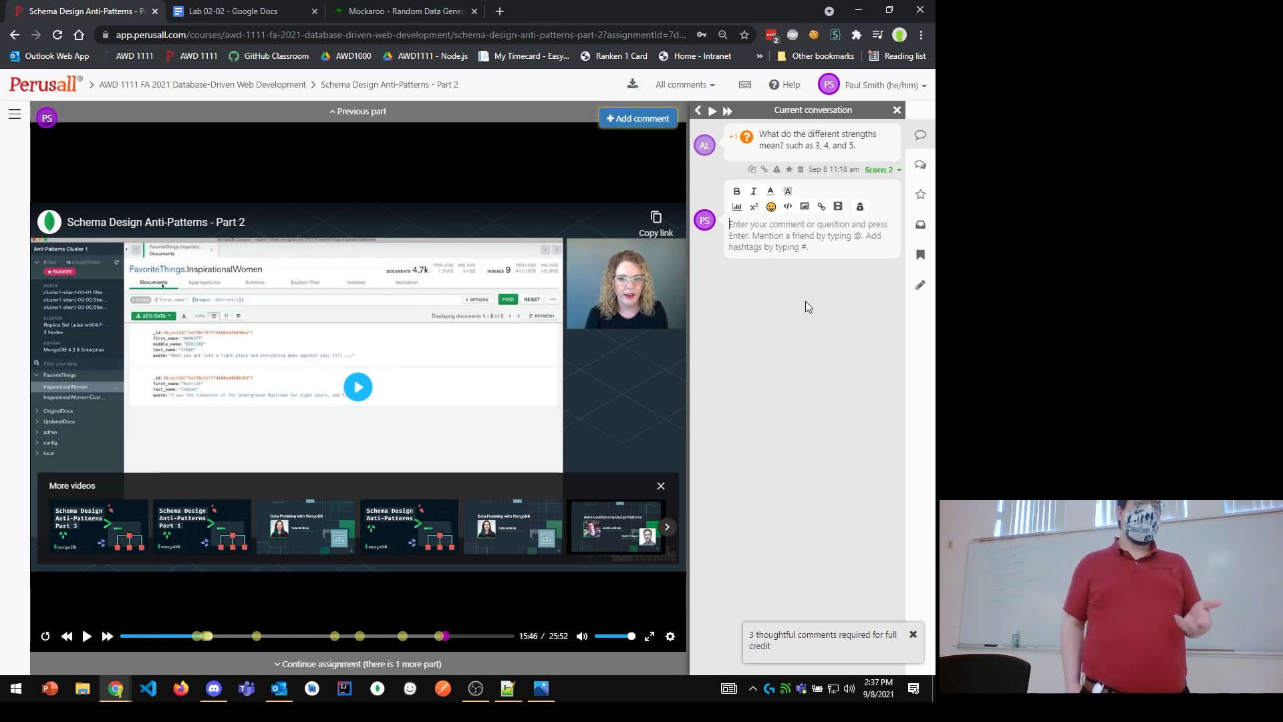
{"action": "left_click", "coordinate": [638, 117]}
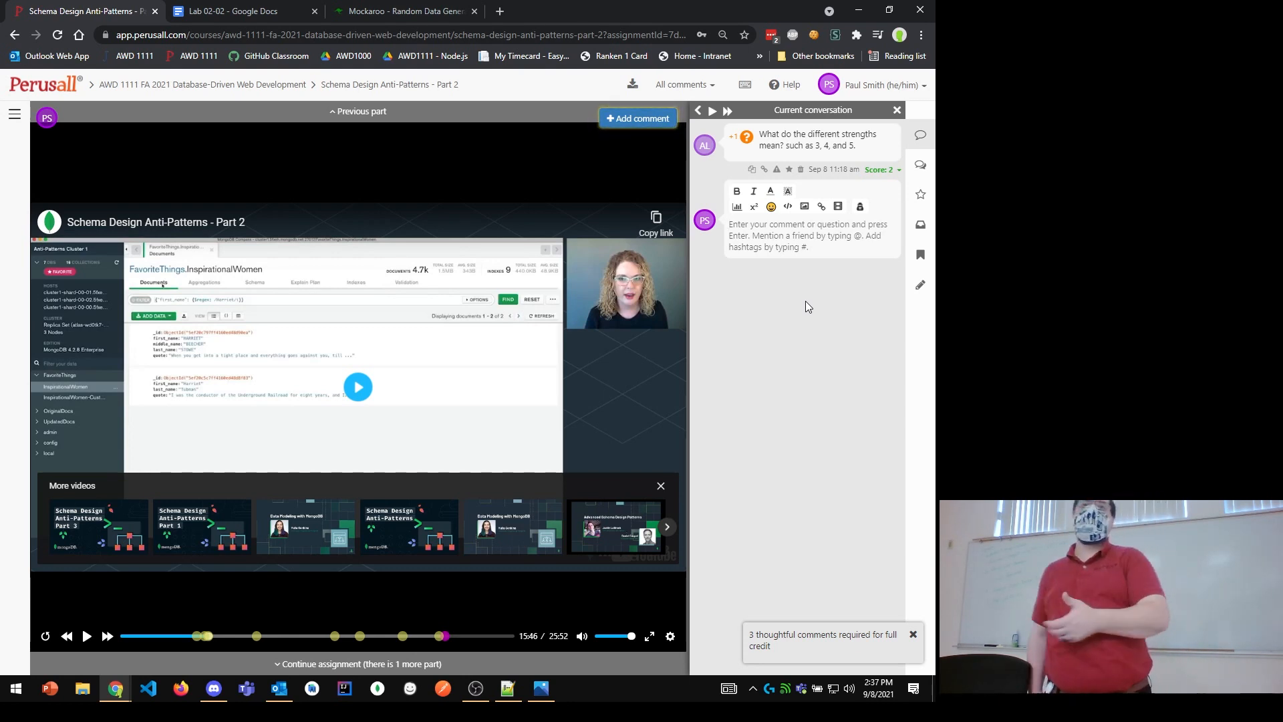
{"action": "left_click", "coordinate": [638, 117]}
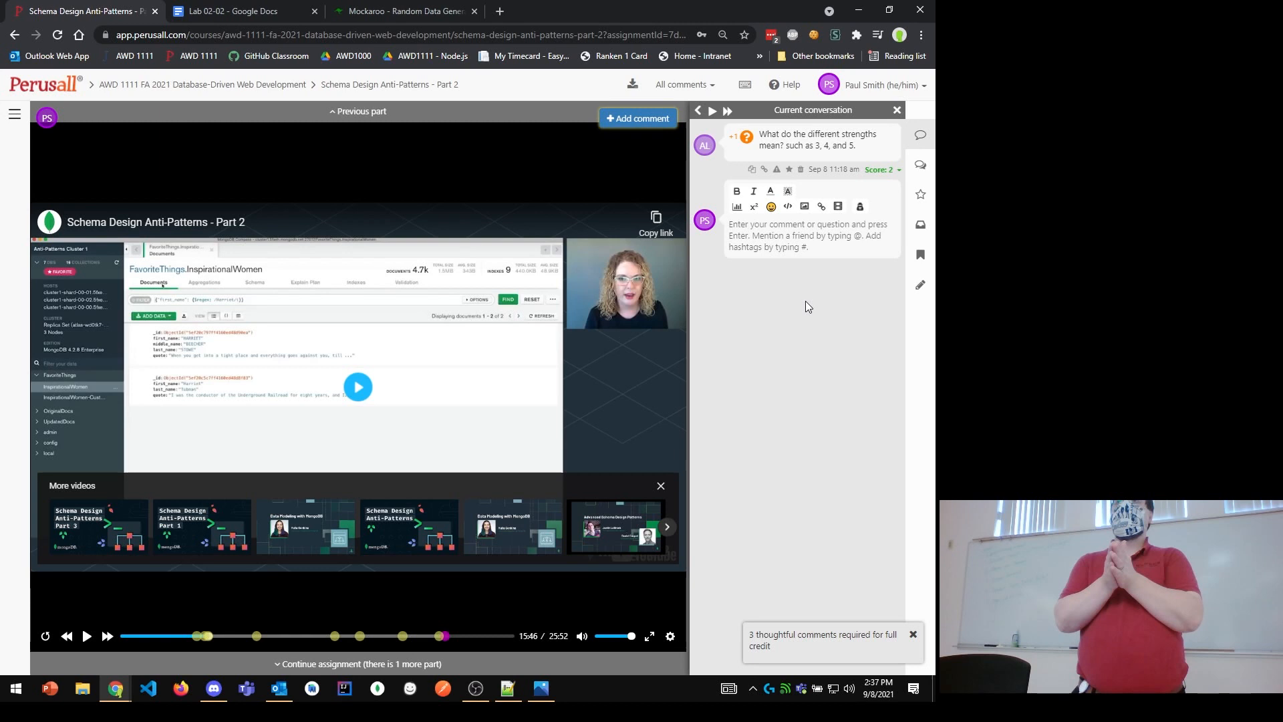
{"action": "left_click", "coordinate": [638, 119]}
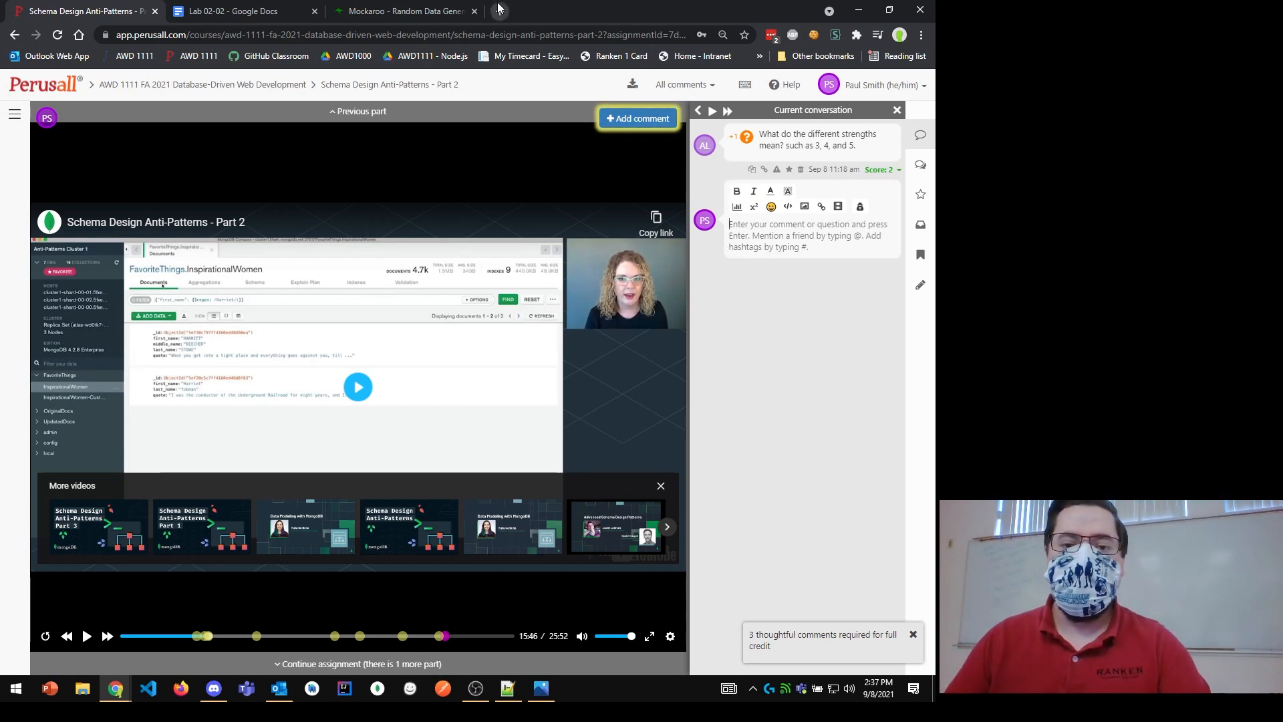
Search for 'mongodb collation strength' in a new browser tab.
{"action": "left_click", "coordinate": [498, 8]}
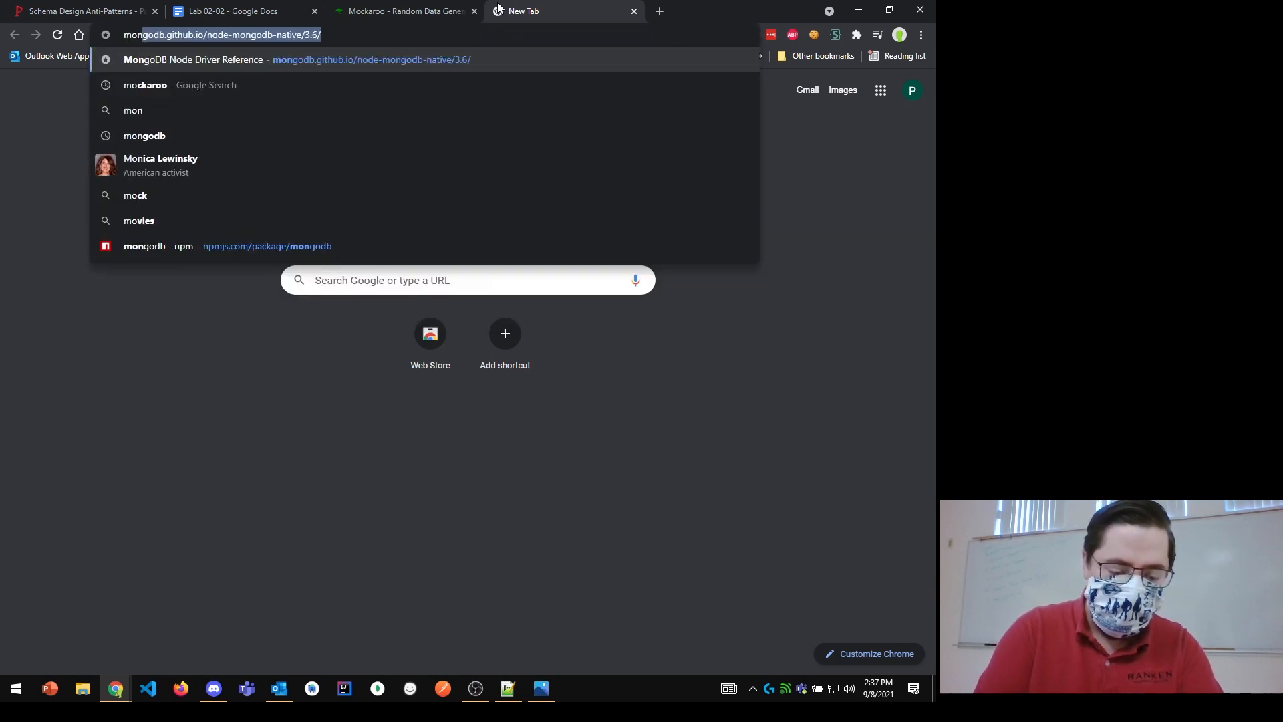
{"action": "type", "text": "mongodb collation strength"}
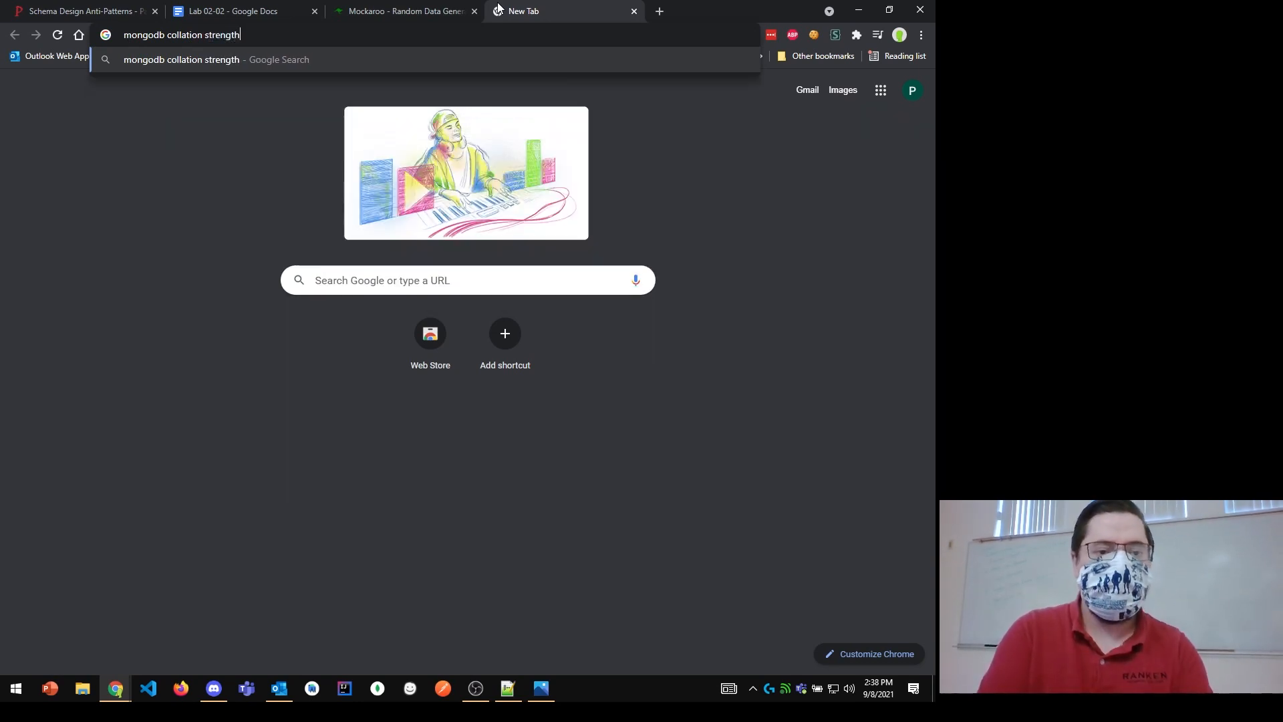
{"action": "key", "text": "Enter"}
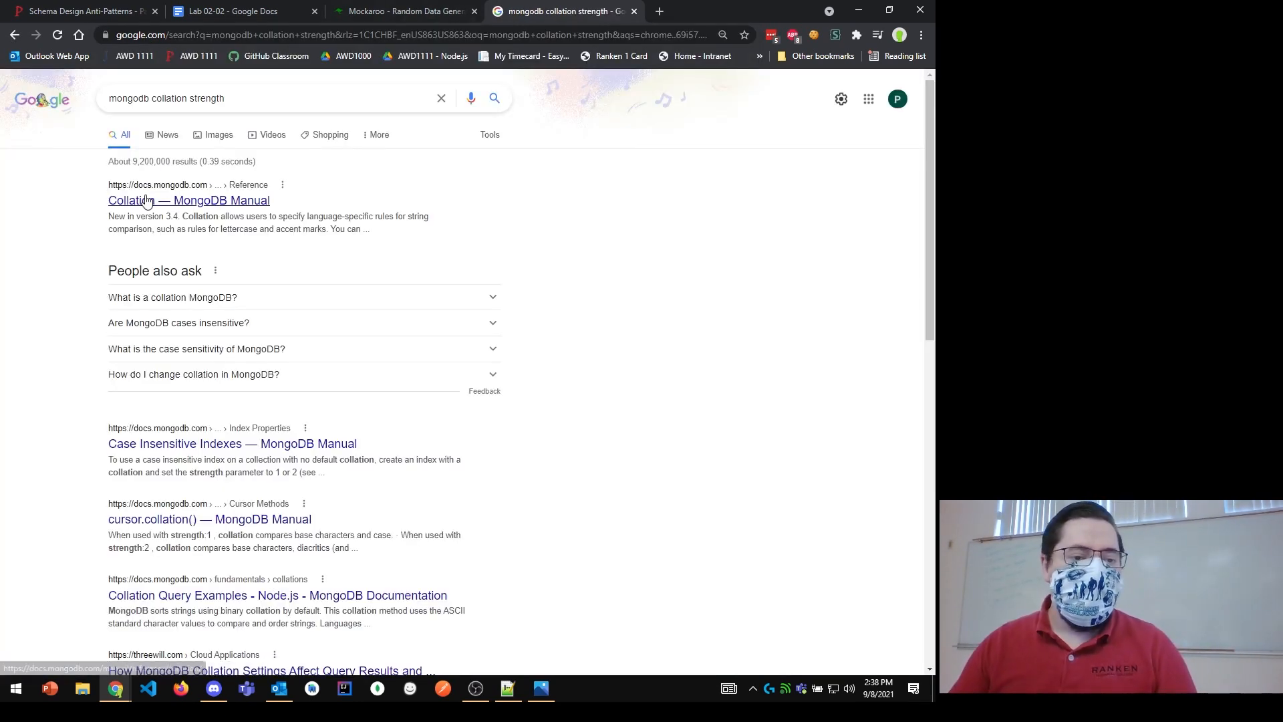
Open the Collation manual page, select the locale and strength fields, and scroll to the fields table.
{"action": "left_click", "coordinate": [189, 200]}
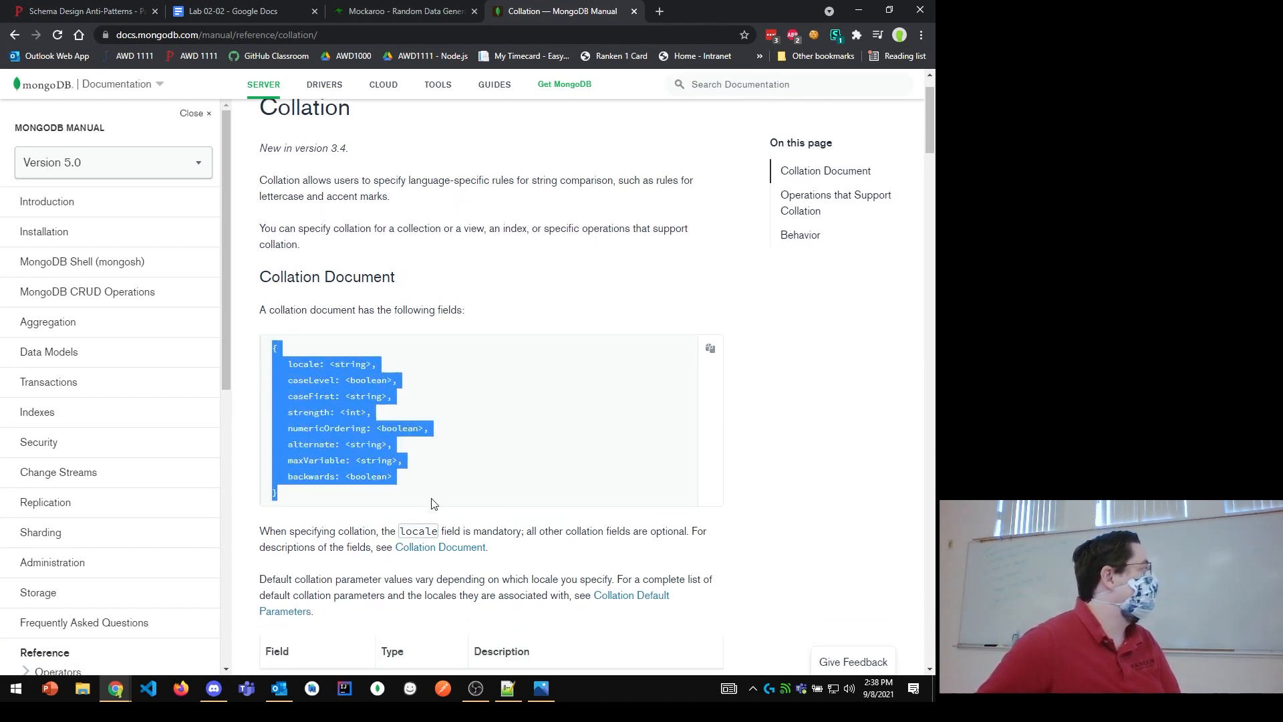
{"action": "scroll", "scroll_direction": "down", "scroll_amount": 3}
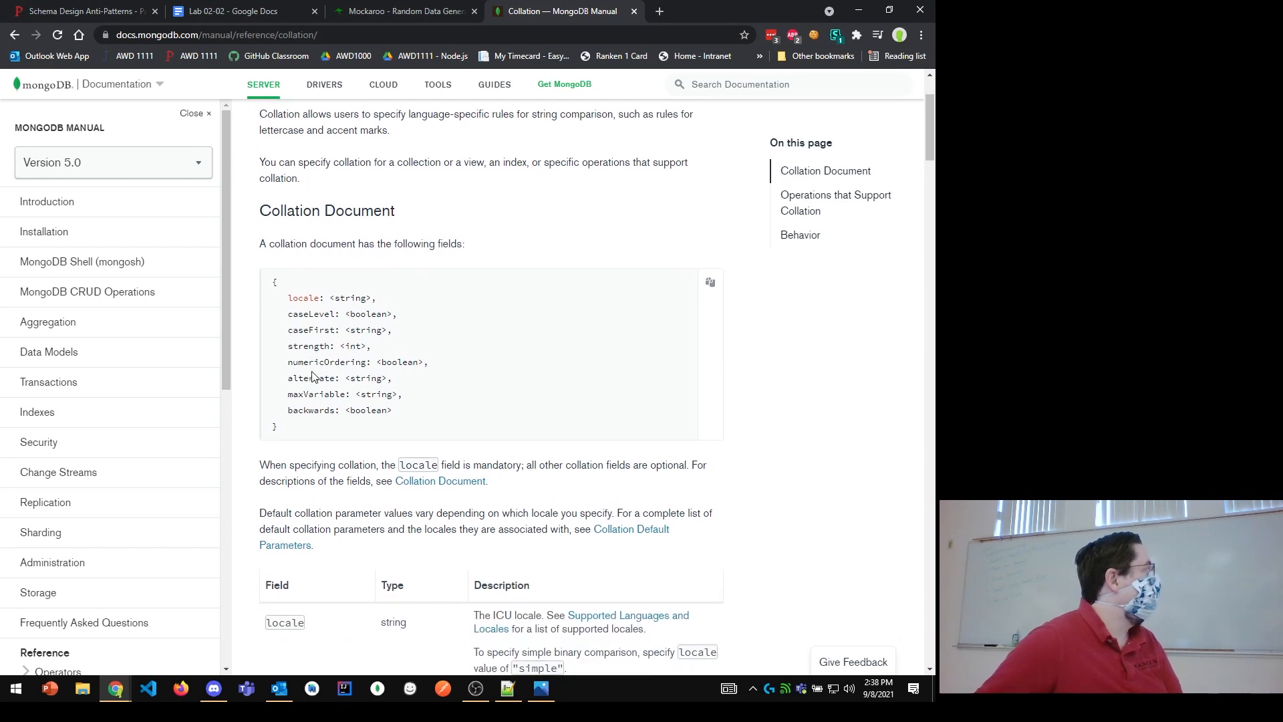
{"action": "mouse_move", "coordinate": [340, 357]}
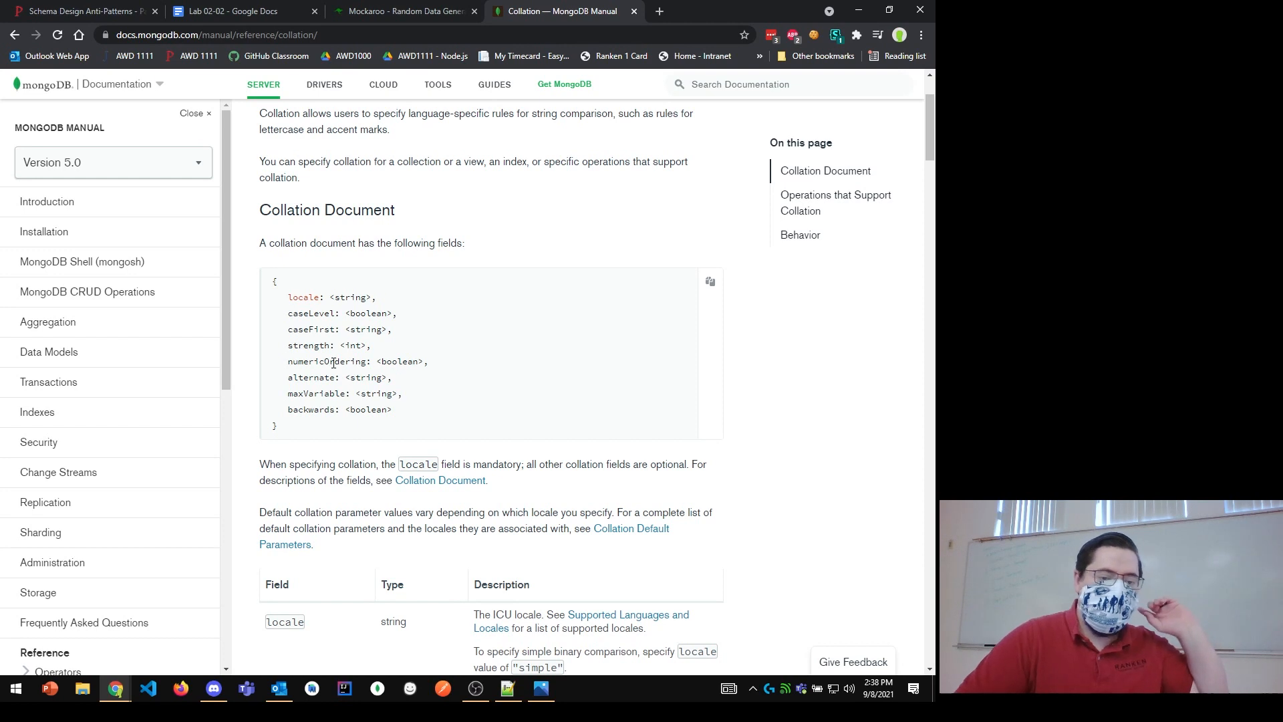
{"action": "double_click", "coordinate": [302, 297]}
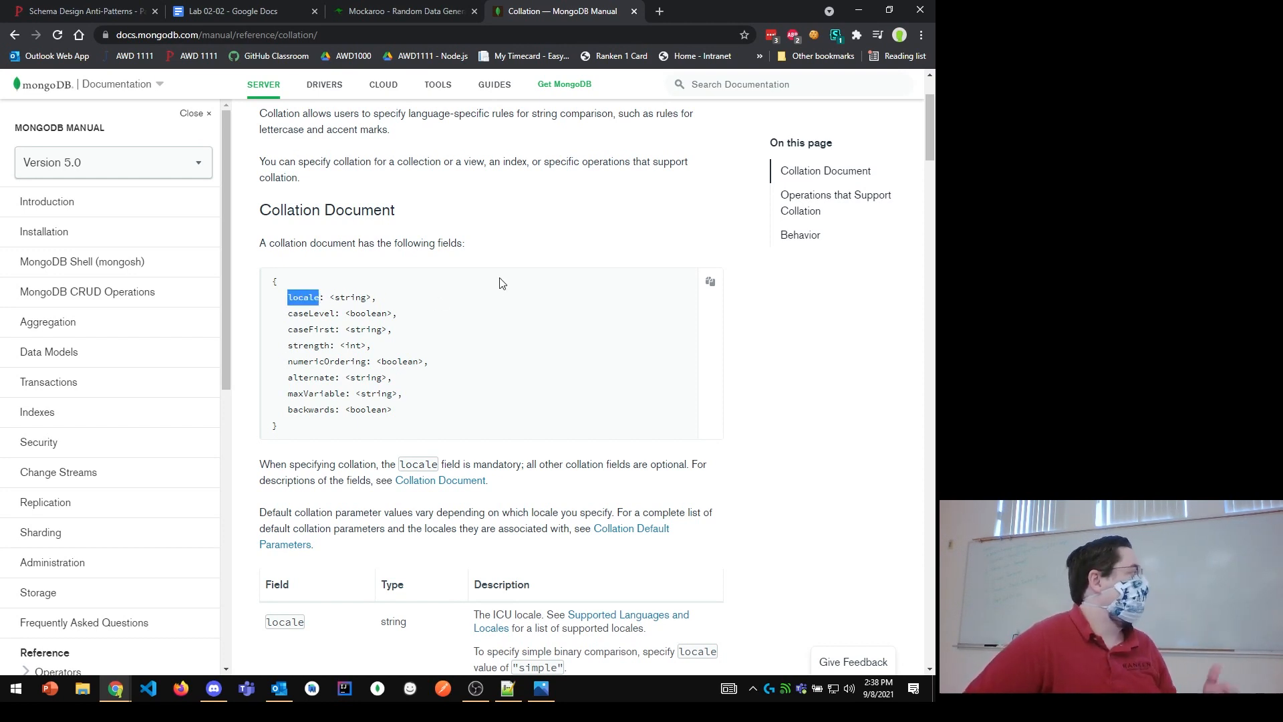
{"action": "scroll", "scroll_direction": "down", "scroll_amount": 3}
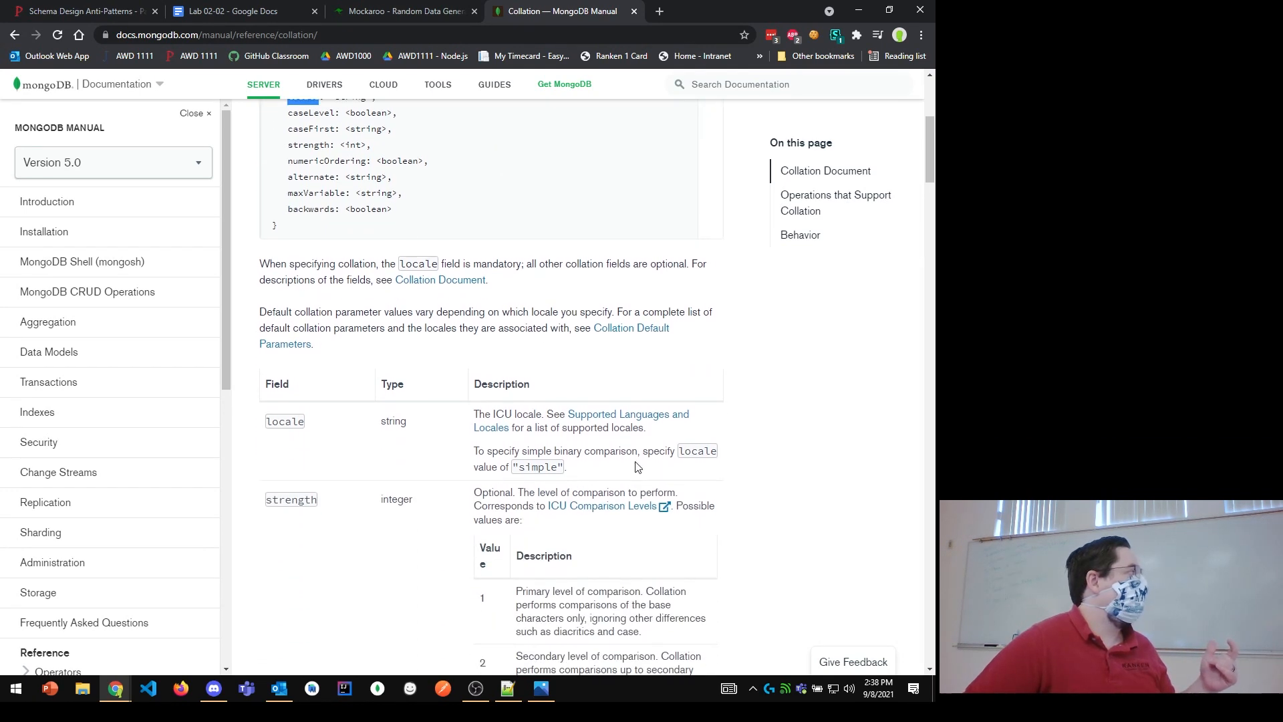
{"action": "mouse_move", "coordinate": [629, 462]}
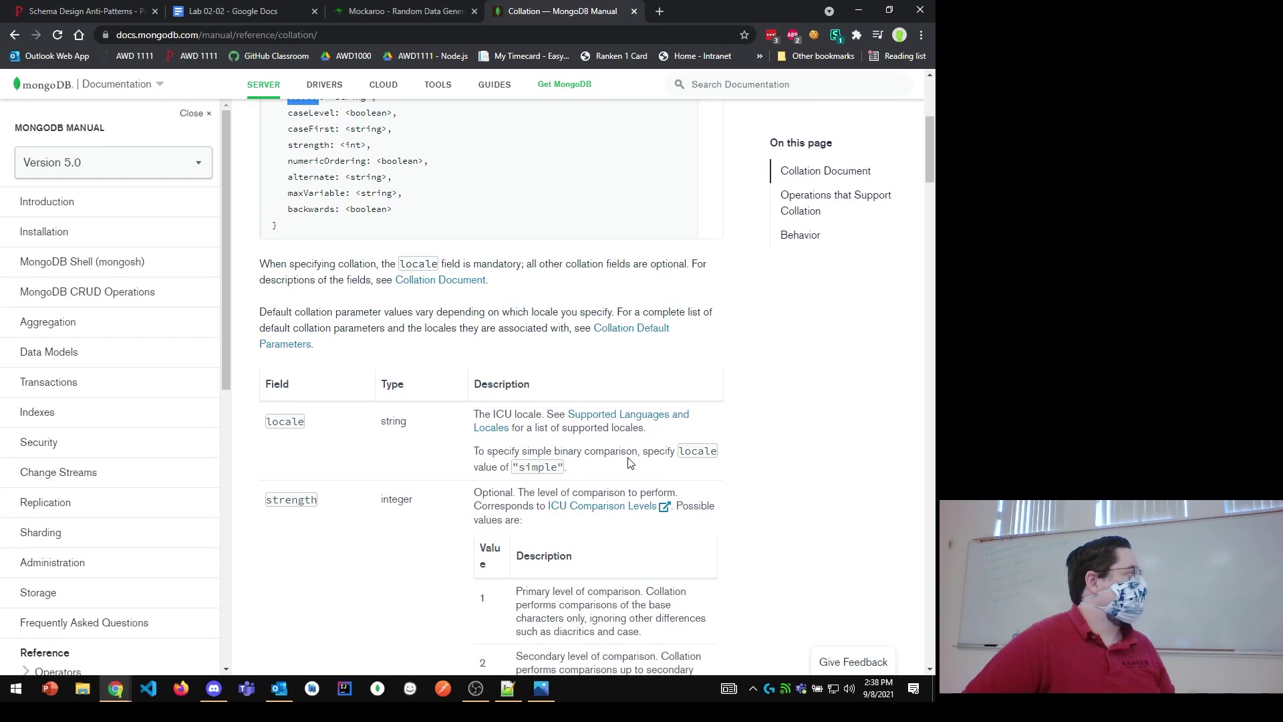
{"action": "scroll", "scroll_direction": "up", "scroll_amount": 3}
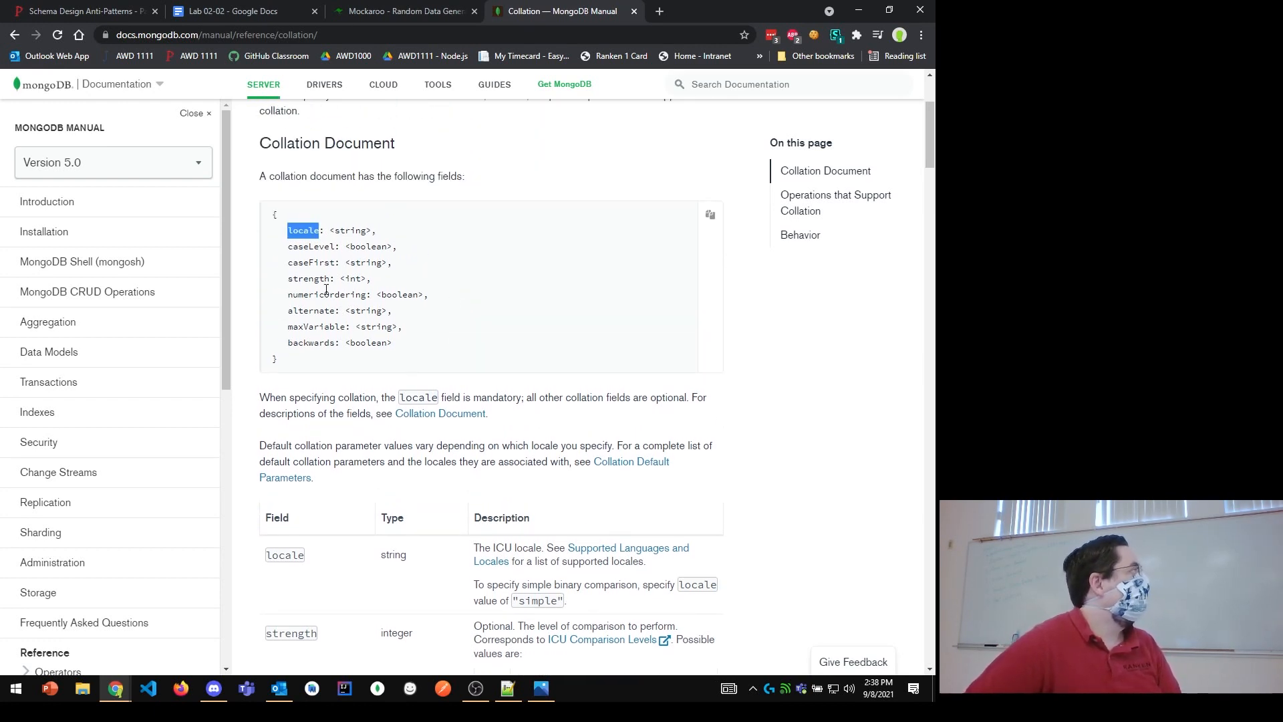
{"action": "double_click", "coordinate": [321, 278]}
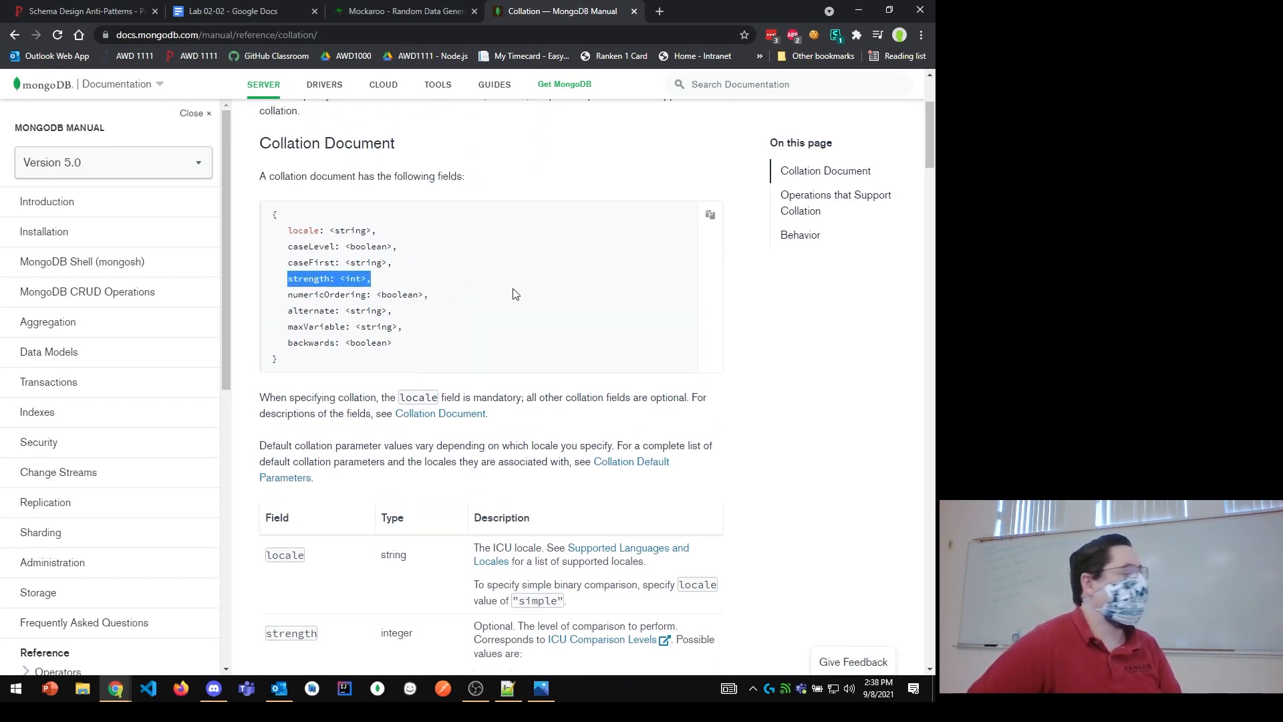
{"action": "scroll", "scroll_direction": "down", "scroll_amount": 3}
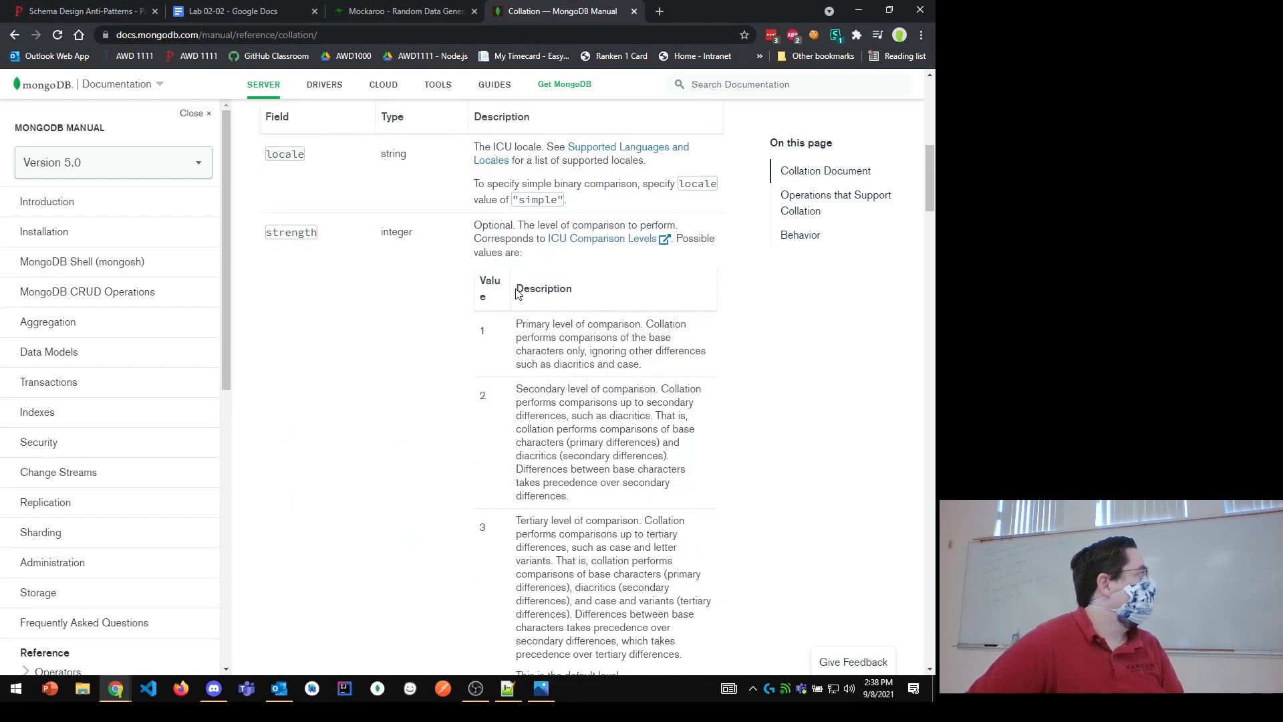
{"action": "mouse_move", "coordinate": [569, 367]}
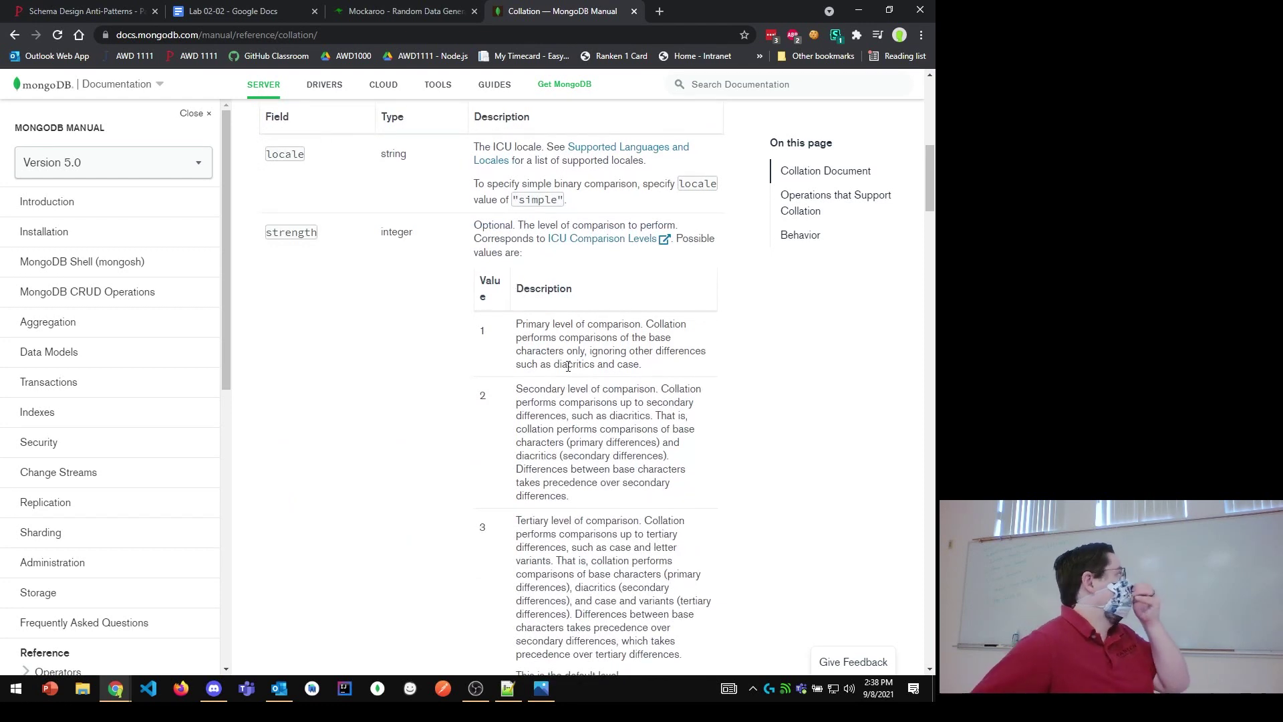
Close the left navigation sidebar and scroll to the strength table showing levels 1–5.
{"action": "left_click", "coordinate": [221, 34]}
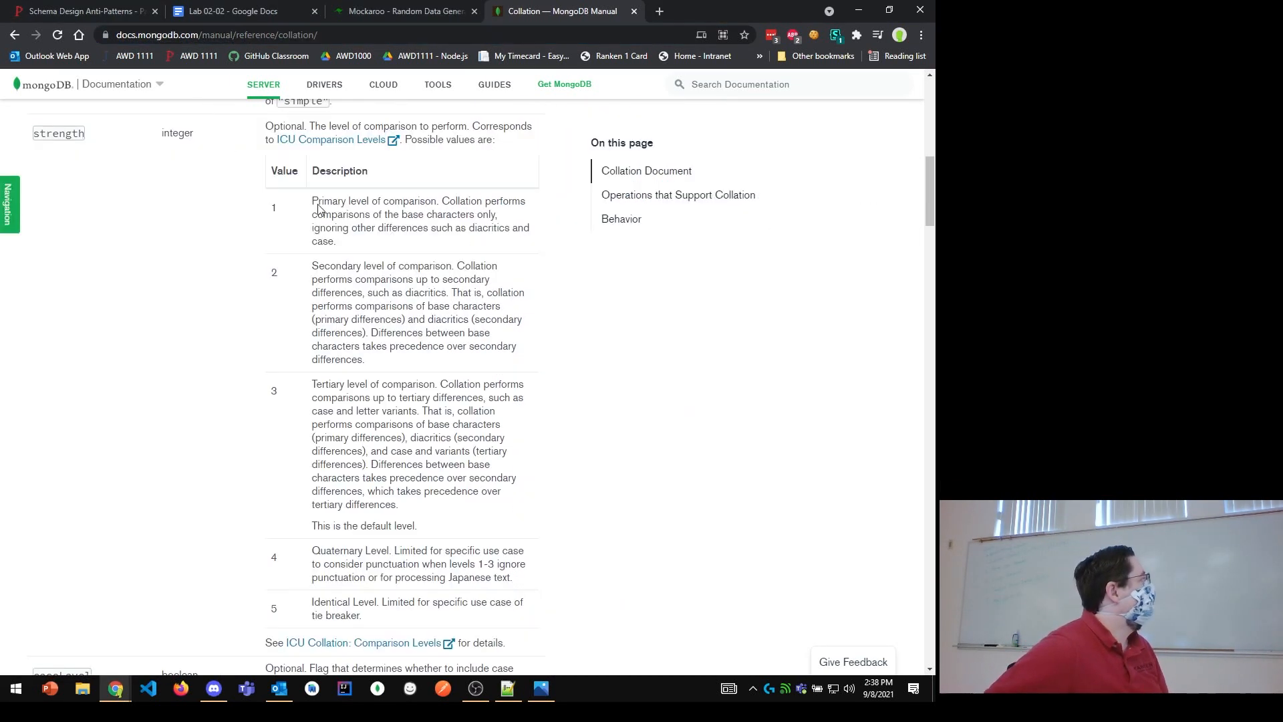
{"action": "scroll", "scroll_direction": "up", "scroll_amount": 3}
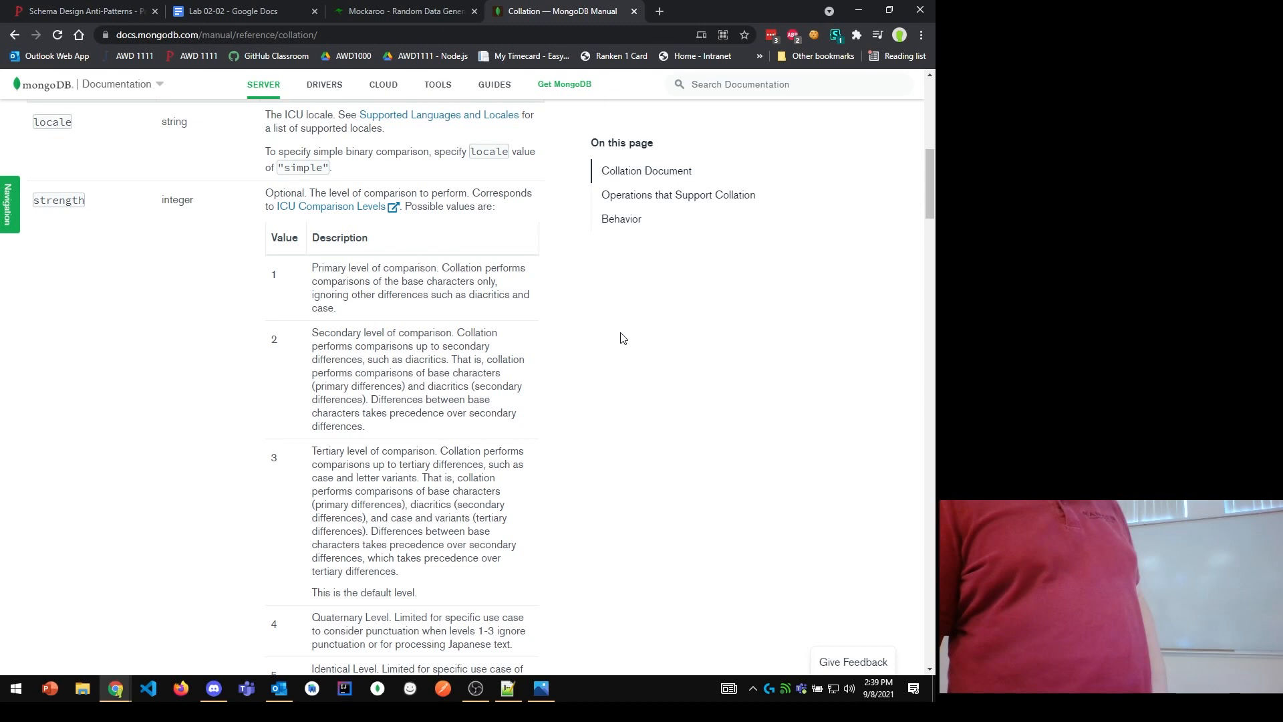
{"action": "scroll", "scroll_direction": "down", "scroll_amount": 3}
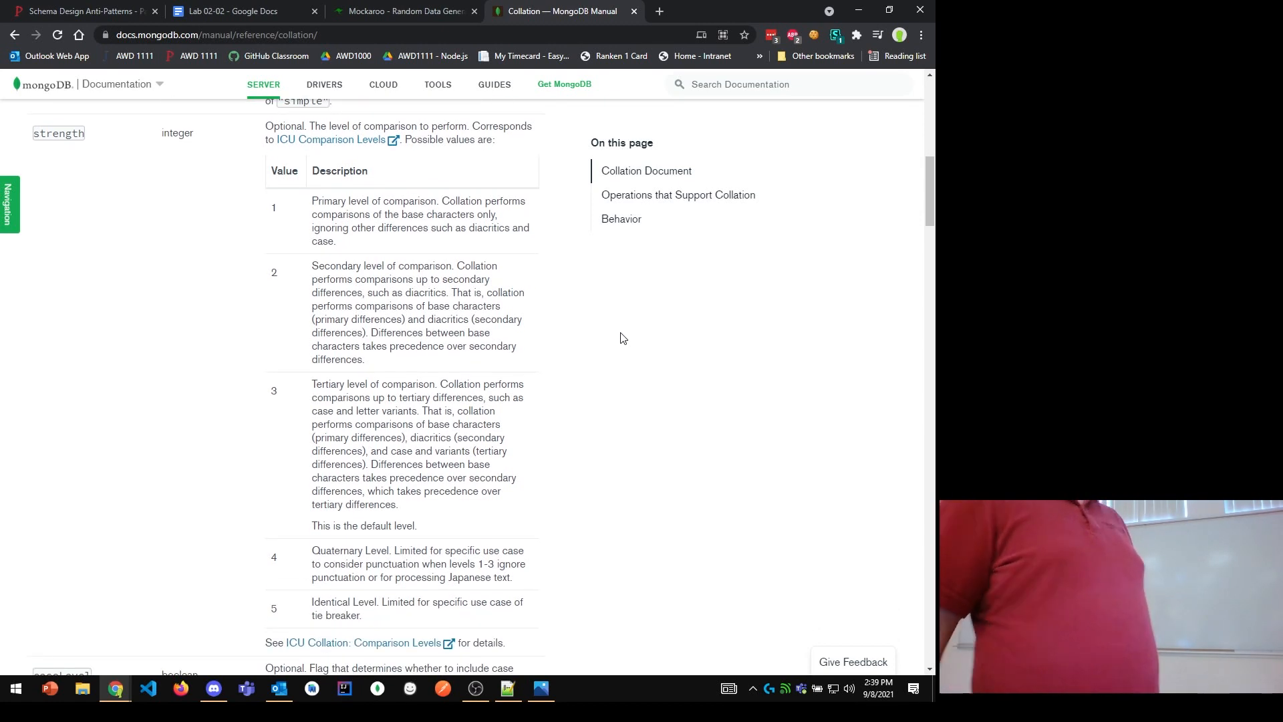